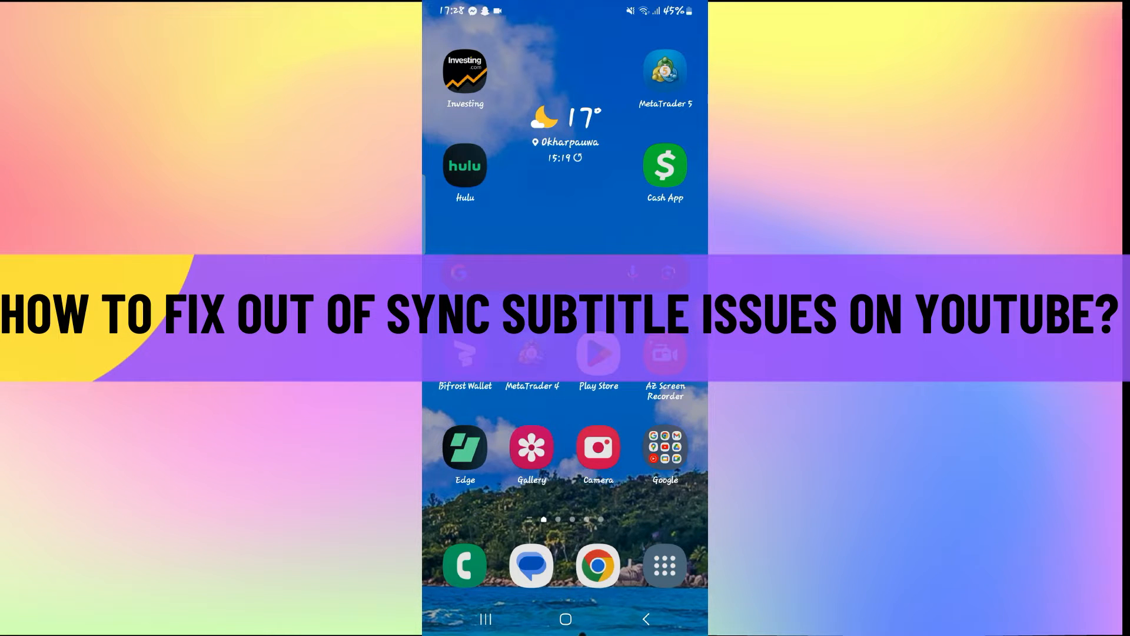
- Launch YouTube from the Google apps folder on the home screen
{"action": "left_click", "coordinate": [663, 447]}
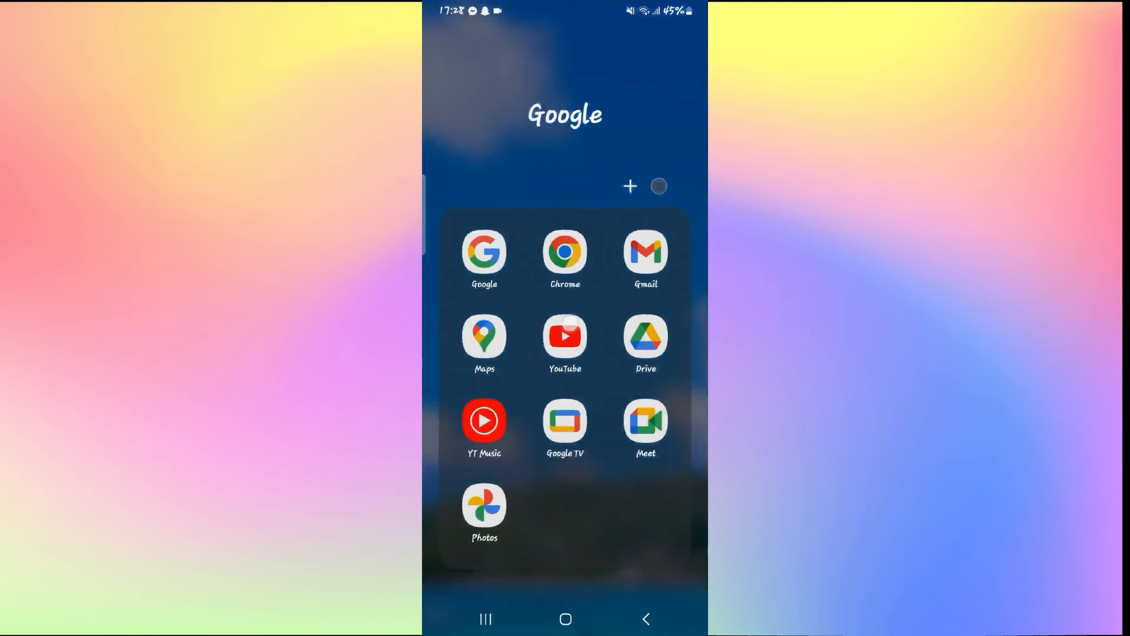
{"action": "left_click", "coordinate": [564, 338]}
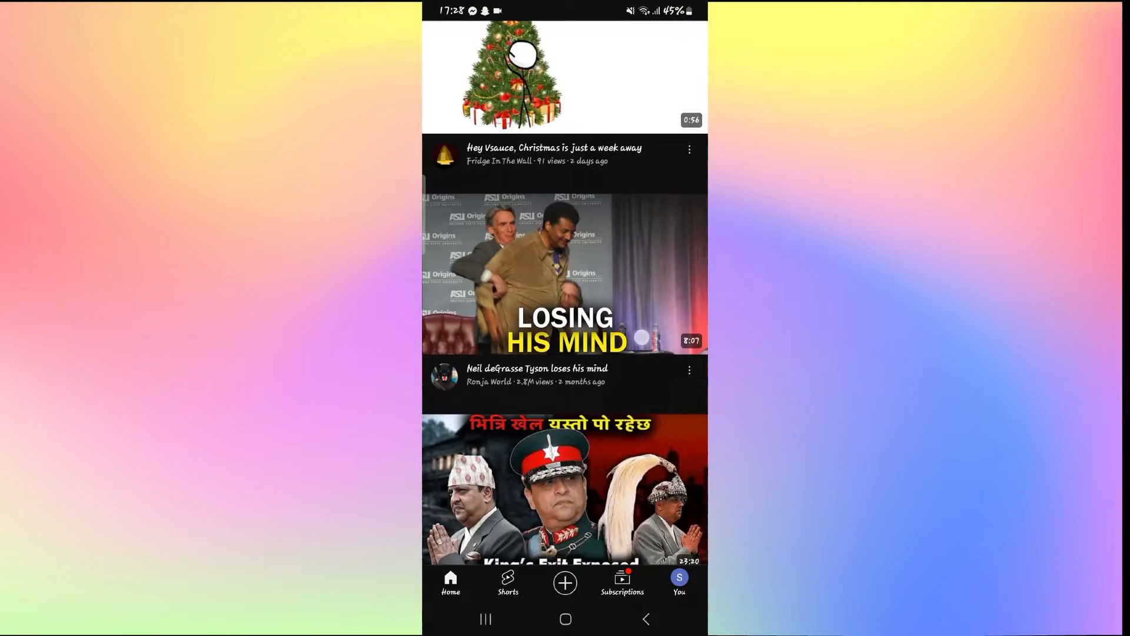
{"action": "scroll", "scroll_direction": "down", "scroll_amount": 3}
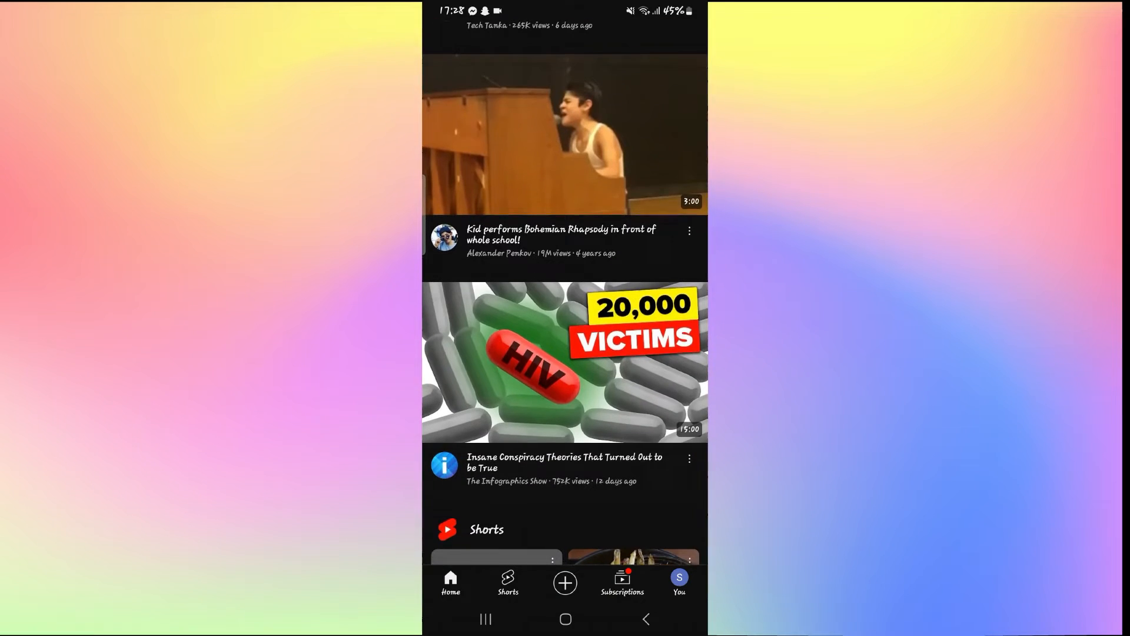
{"action": "scroll", "scroll_direction": "down", "scroll_amount": 3}
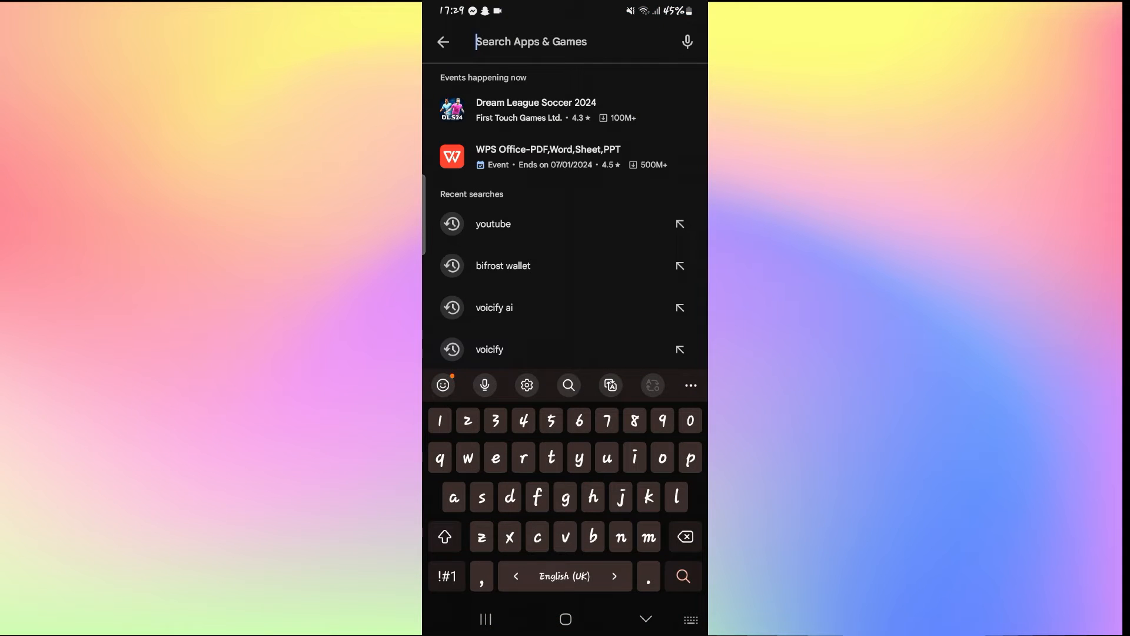
- Find YouTube via the recent 'youtube' search and view its Play Store page
{"action": "left_click", "coordinate": [493, 223]}
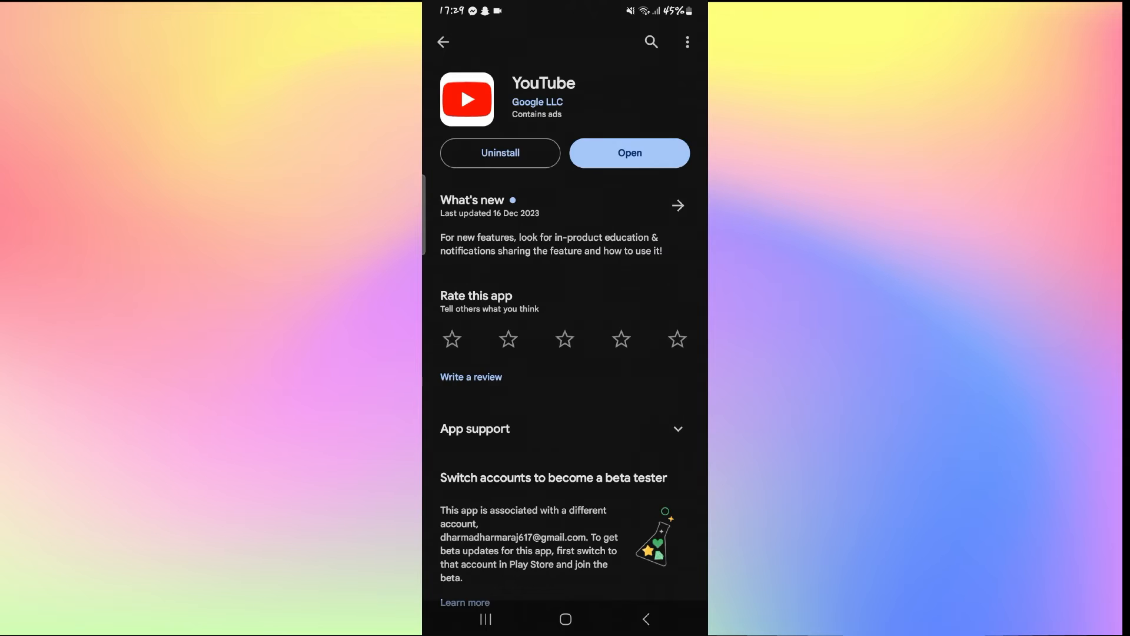
{"action": "left_click", "coordinate": [628, 153]}
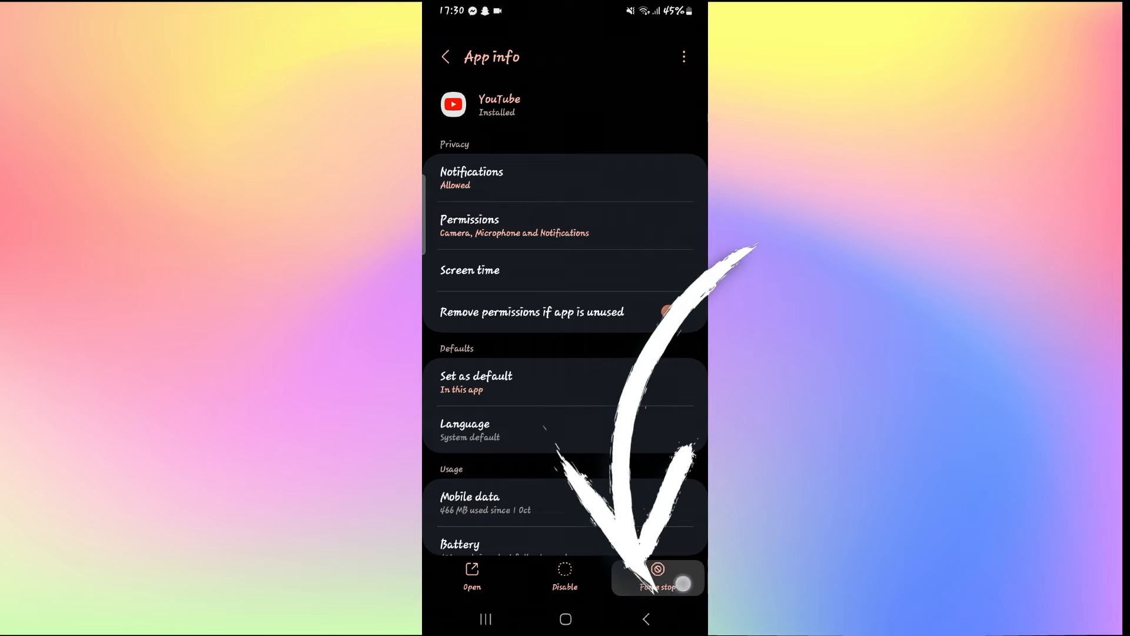
- Force stop YouTube from its App info page
{"action": "left_click", "coordinate": [672, 310]}
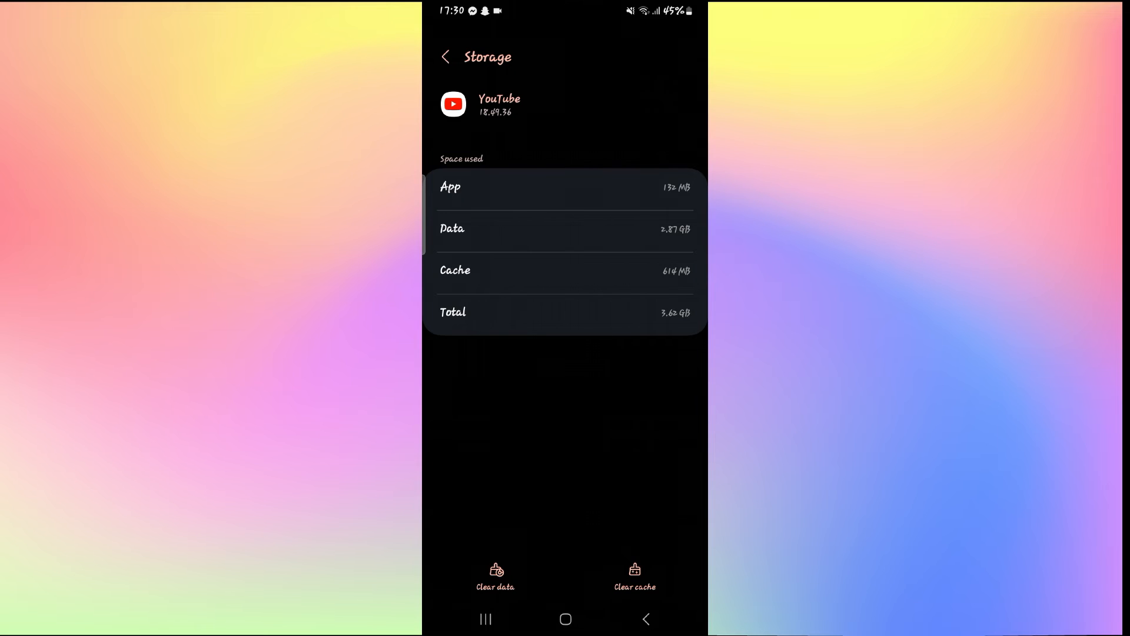
- Clear all of YouTube's stored data and confirm the permanent deletion
{"action": "left_click", "coordinate": [496, 575]}
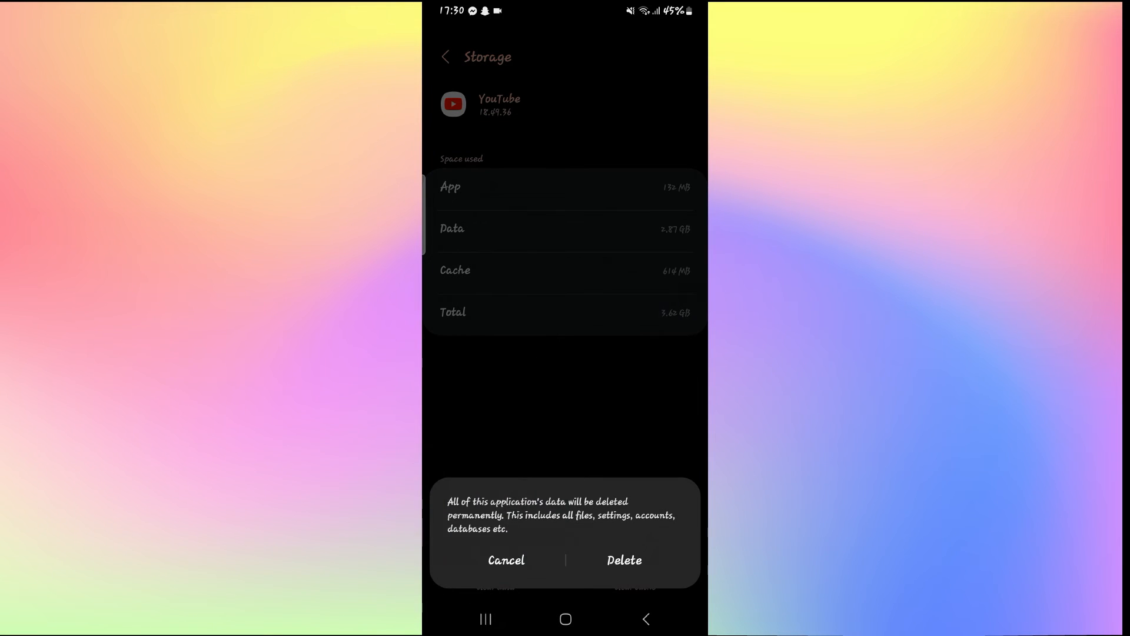
{"action": "left_click", "coordinate": [624, 560]}
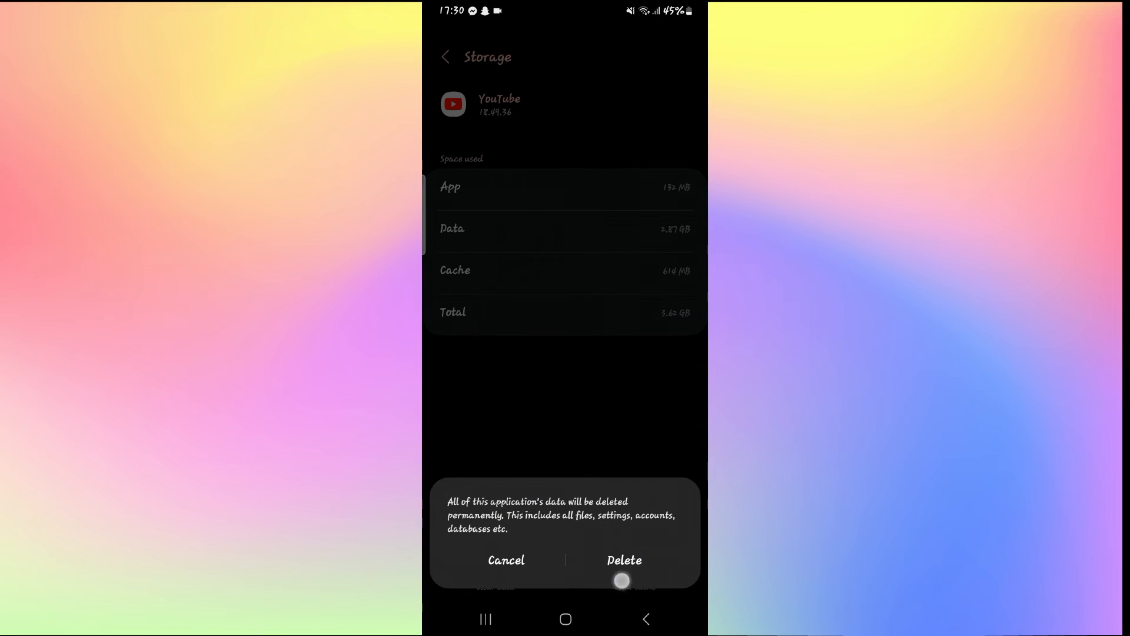